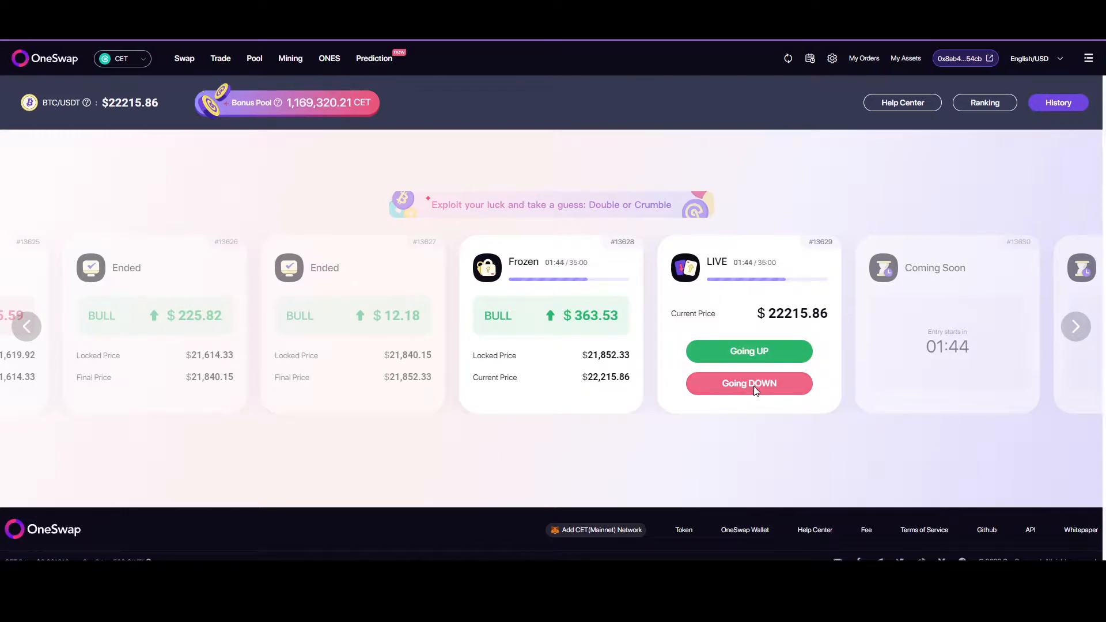
# Enter a 25 CET Going DOWN position on live BTC/USDT round #13629 and submit it
pyautogui.click(749, 383)
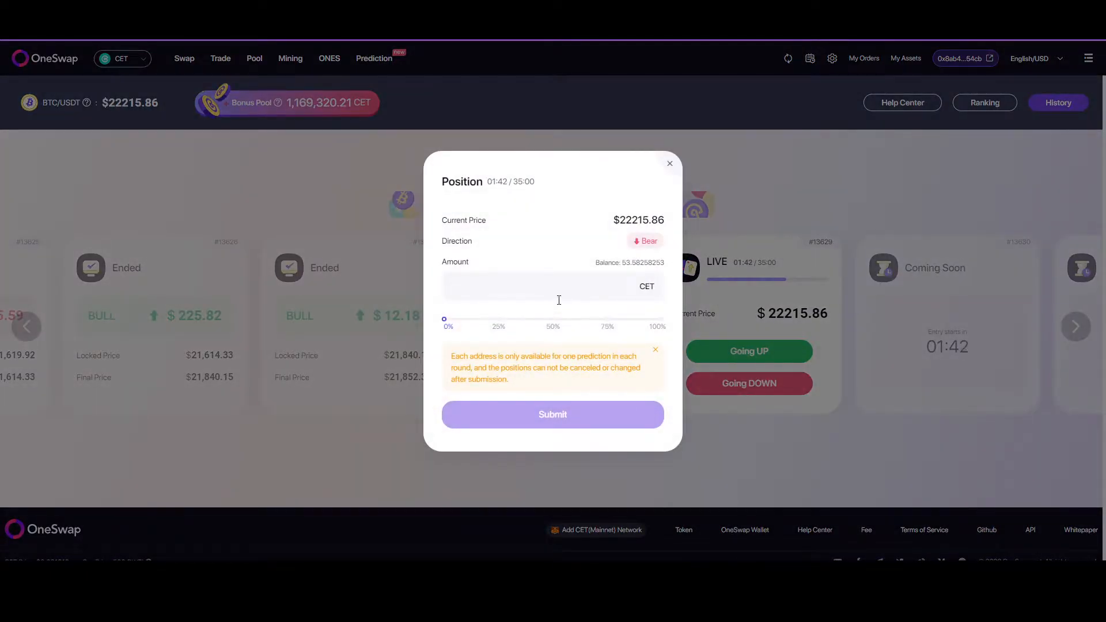
pyautogui.write('25')
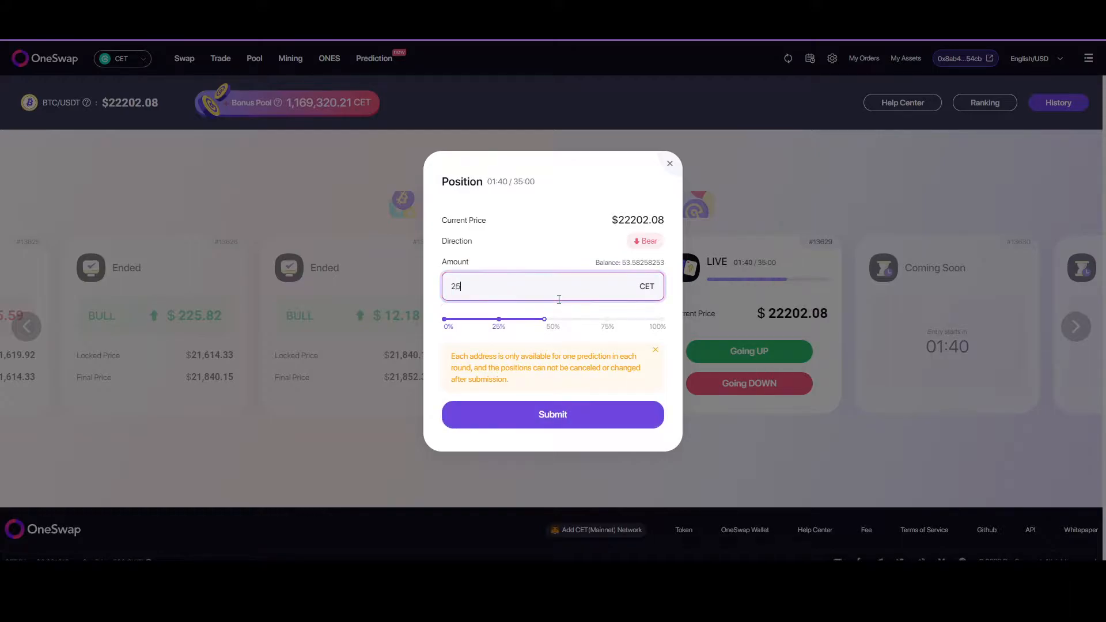
pyautogui.click(552, 414)
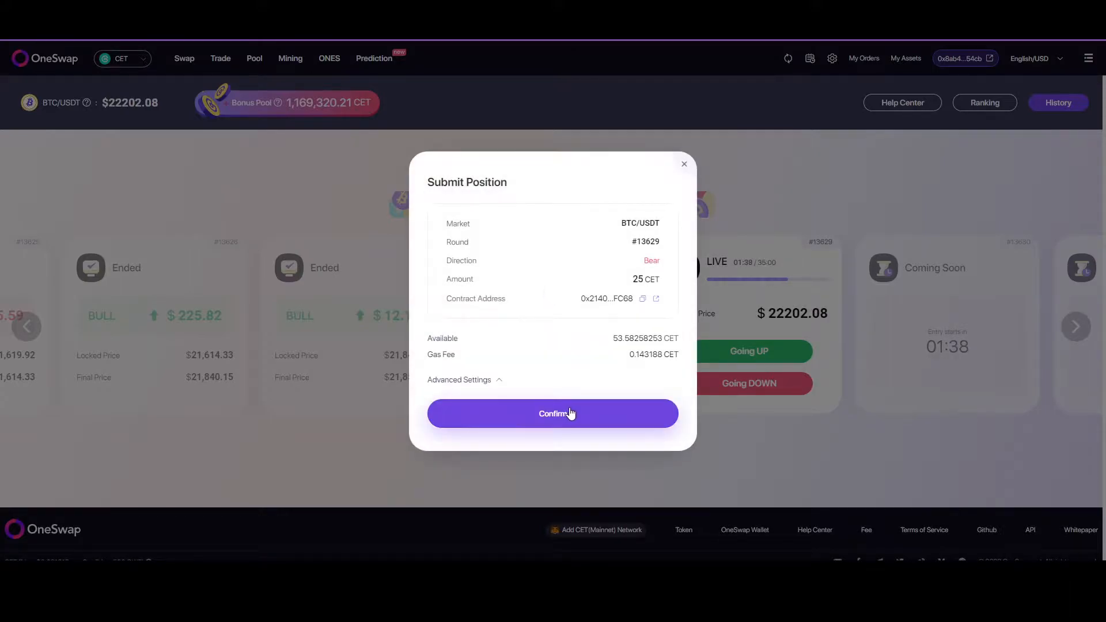
# Confirm the position and approve the 25.143188 CET transaction in MetaMask
pyautogui.click(552, 414)
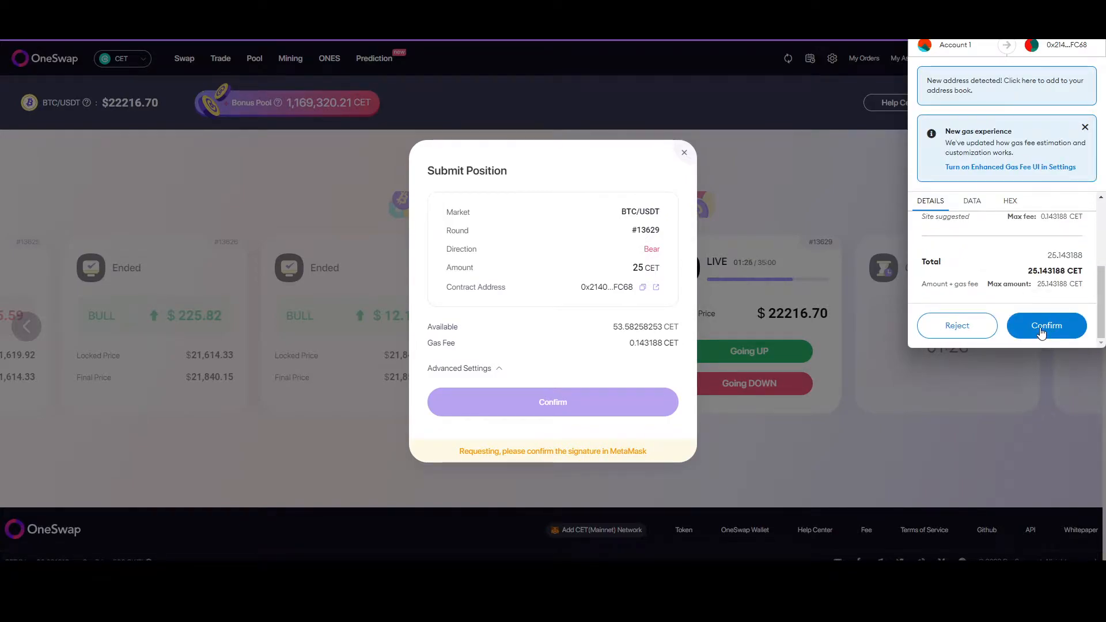
pyautogui.click(1047, 325)
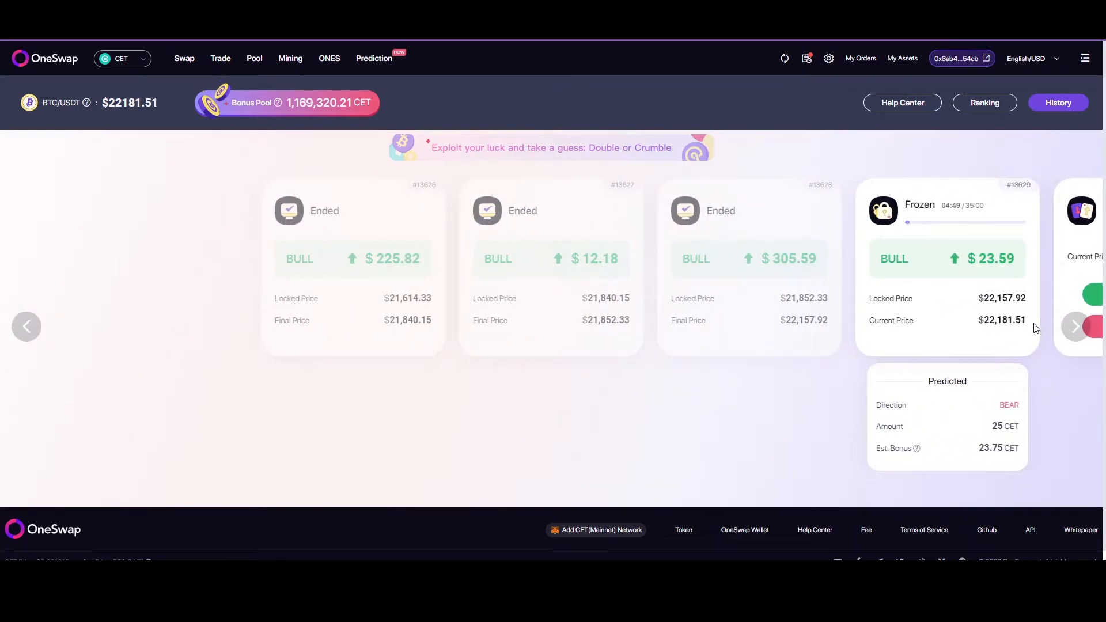
# Advance the round carousel to reveal live round #13630 next to frozen #13629
pyautogui.click(1074, 327)
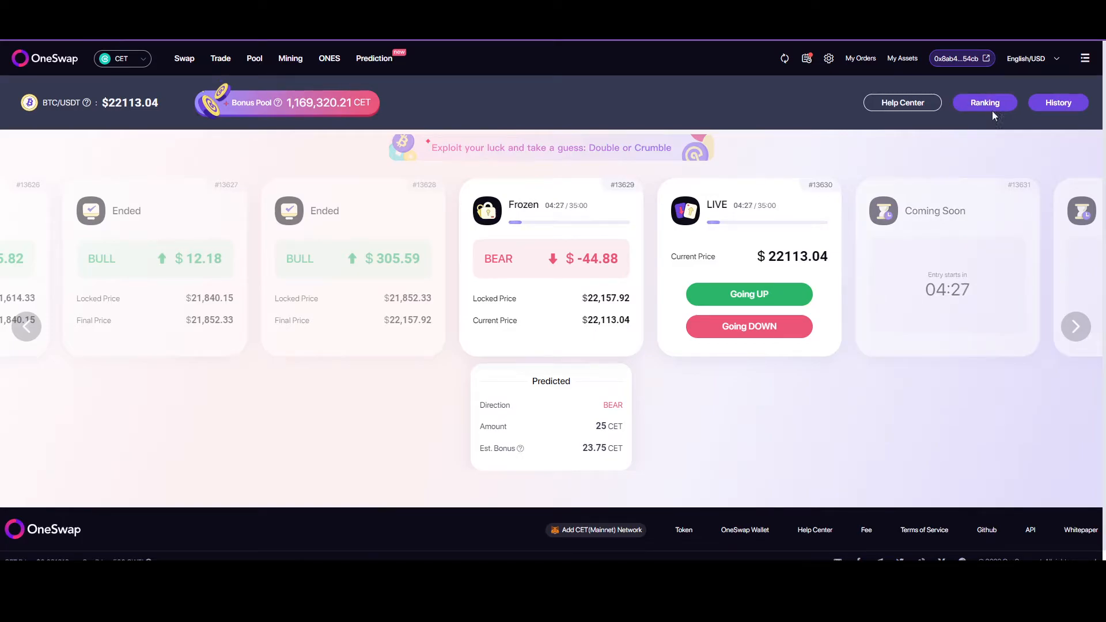
# Browse the Prediction Ranking leaderboard by net CET payout, then return to the rounds page
pyautogui.click(985, 102)
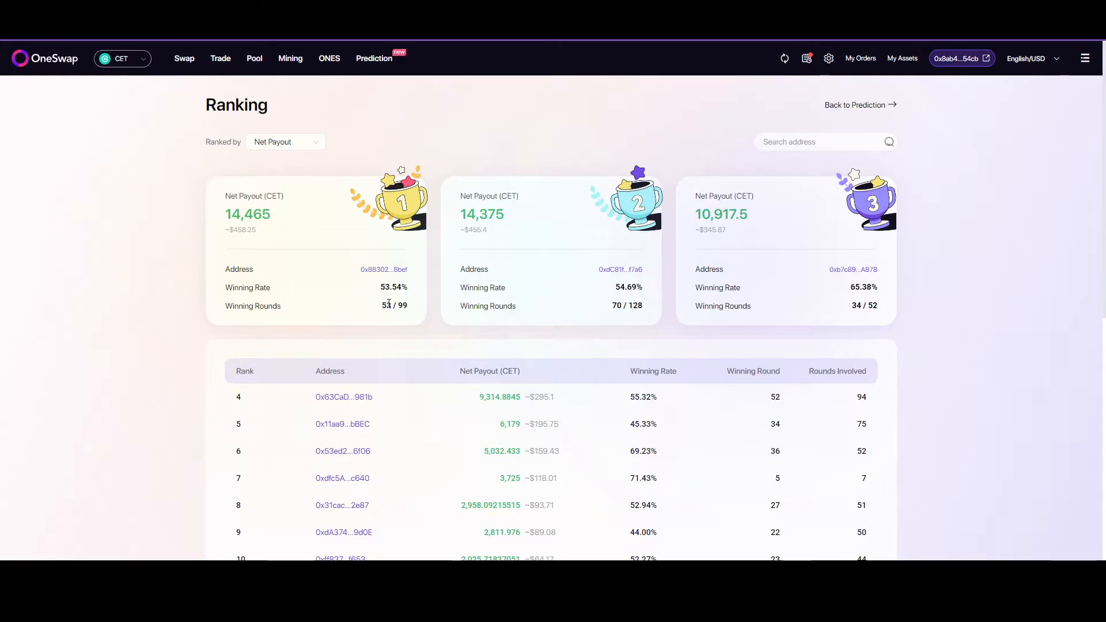
pyautogui.scroll(-3)
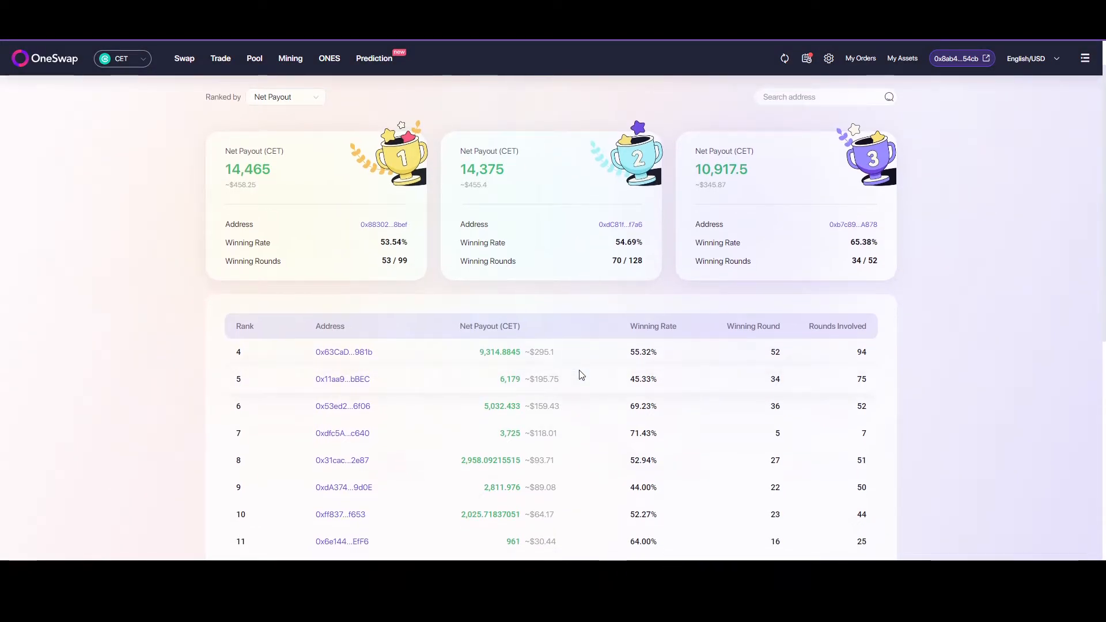
pyautogui.moveTo(608, 454)
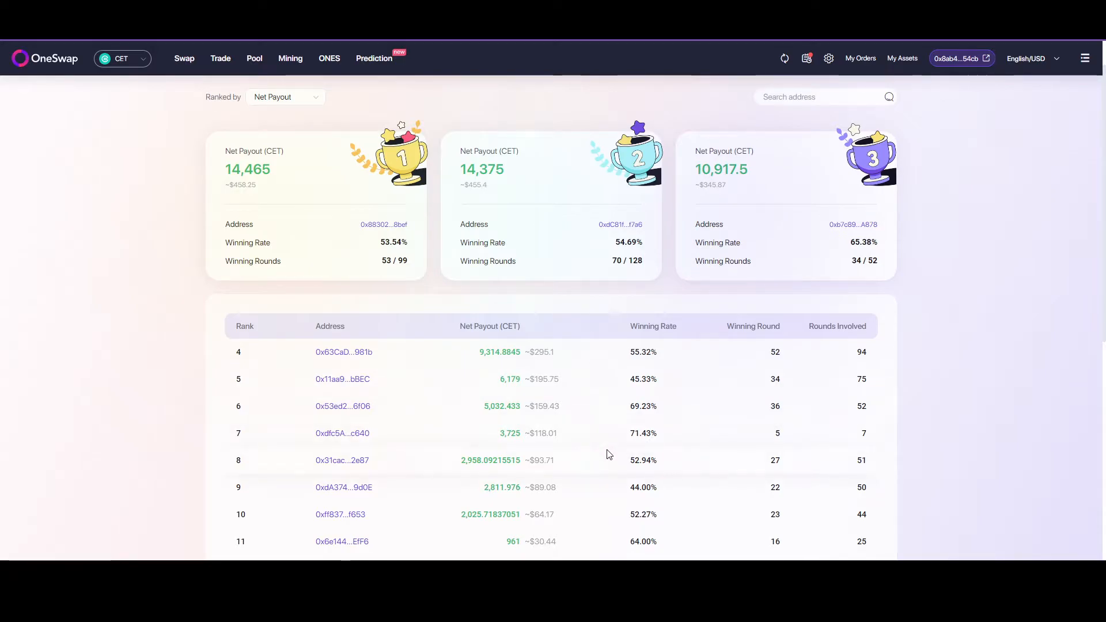
pyautogui.scroll(-3)
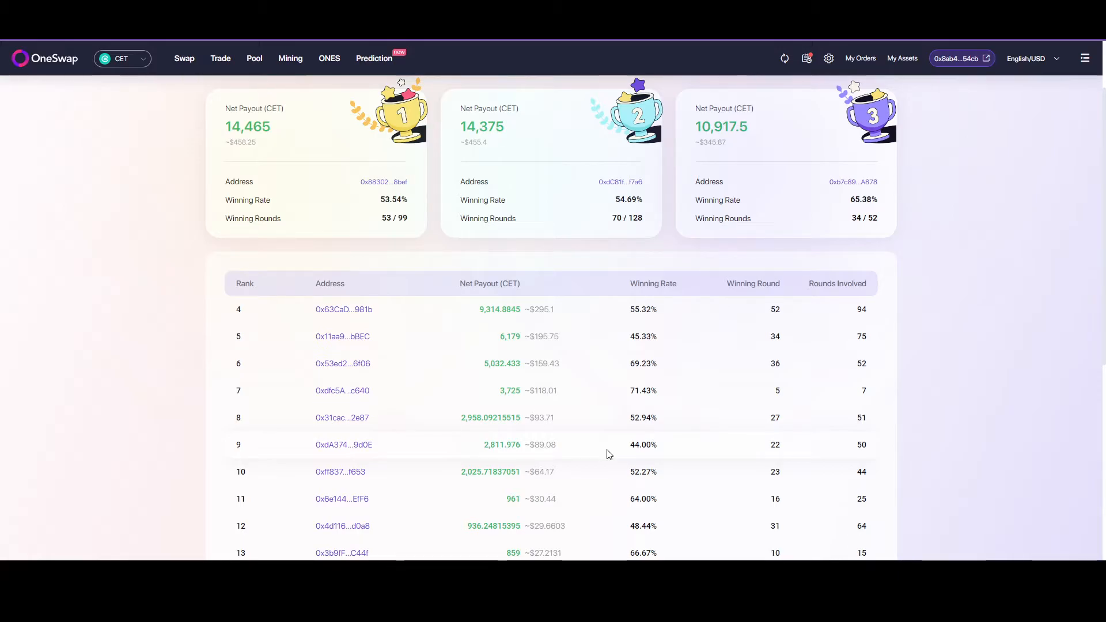
pyautogui.moveTo(680, 420)
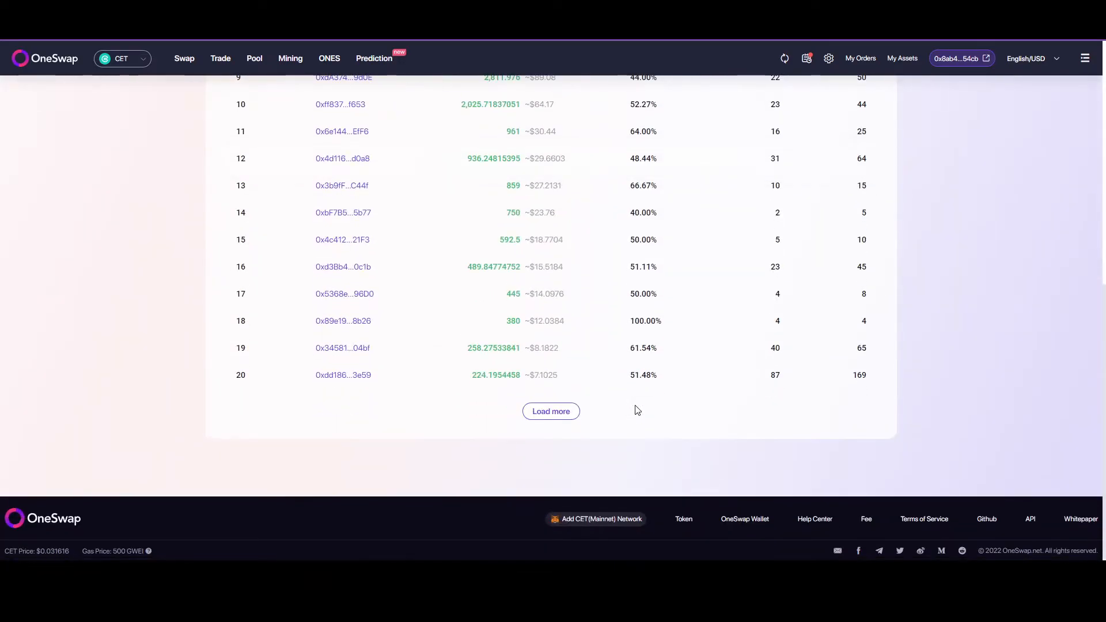
pyautogui.scroll(3)
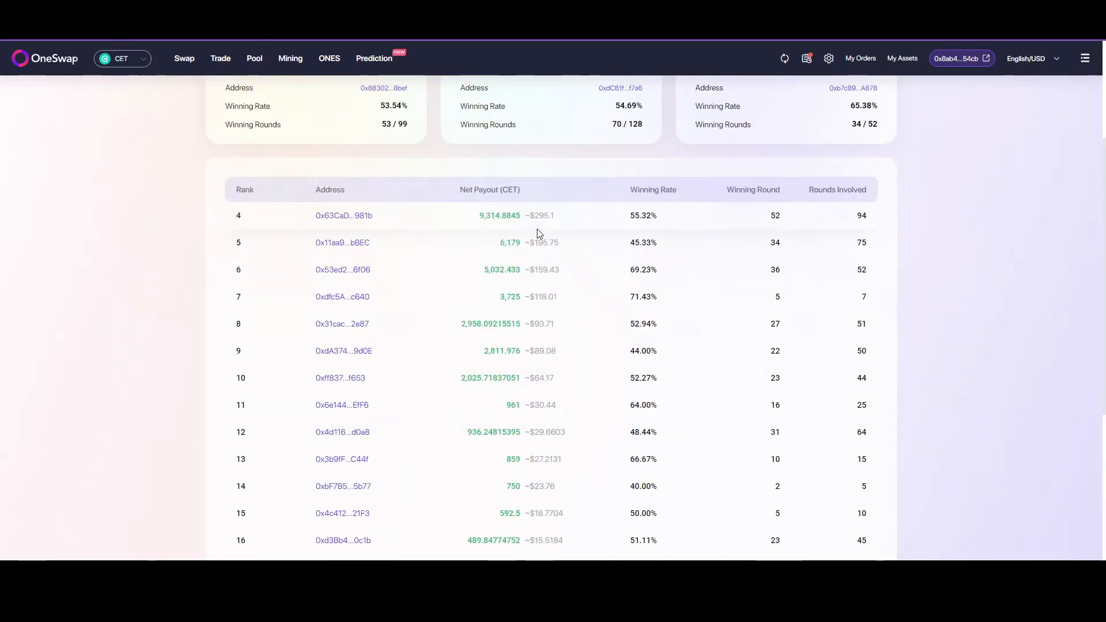
pyautogui.scroll(-3)
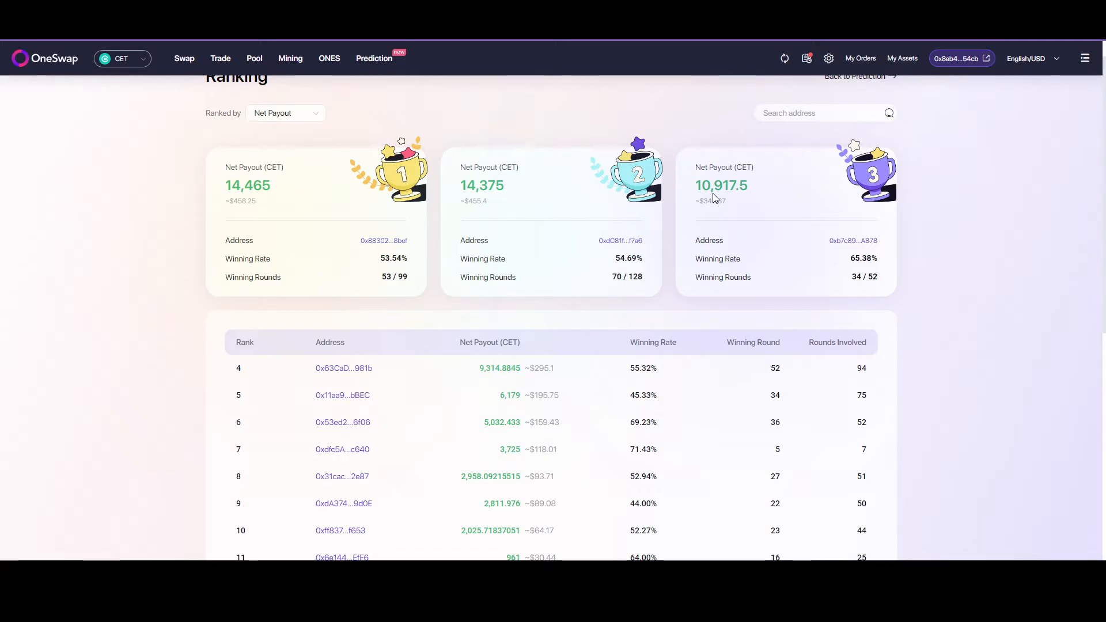
pyautogui.moveTo(374, 59)
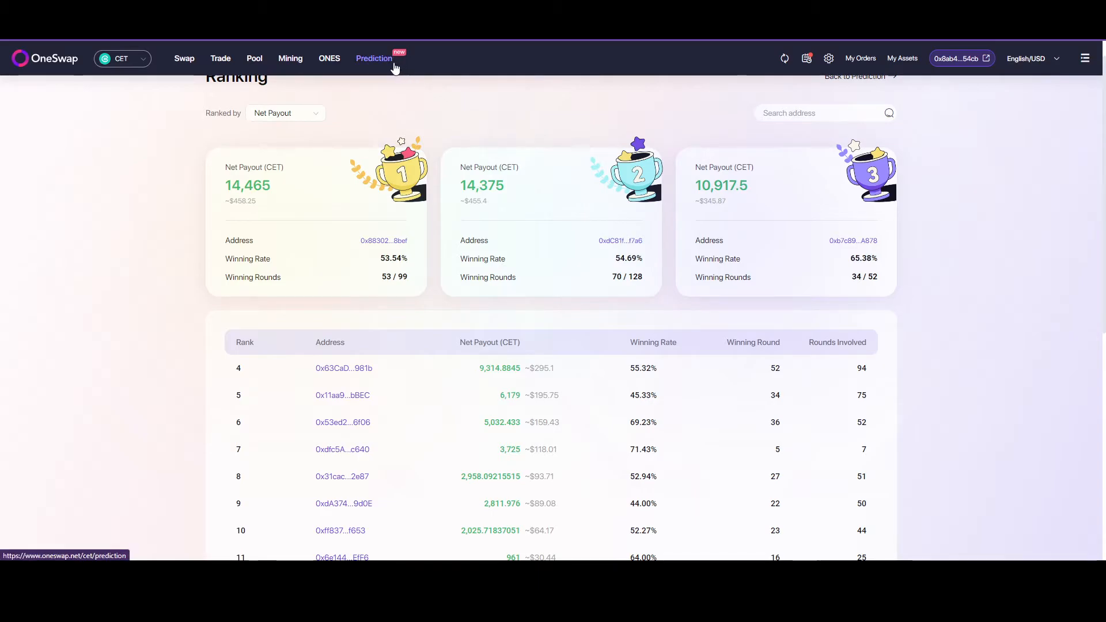
pyautogui.click(856, 76)
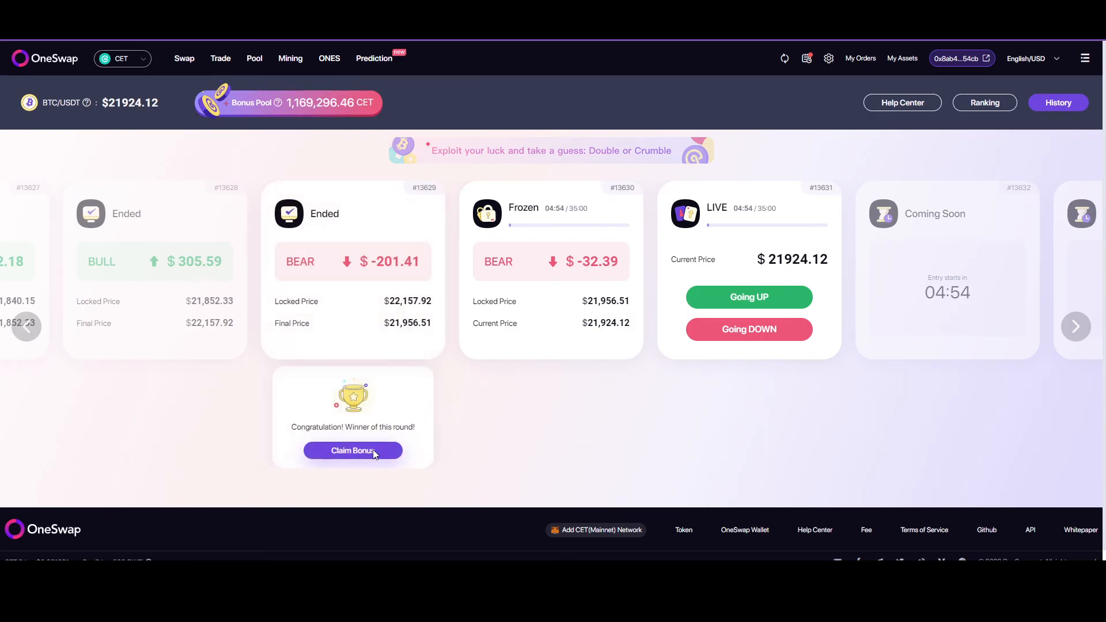
# Claim the 48.75 CET bonus for round #13629 and approve the claim transaction in MetaMask
pyautogui.click(353, 451)
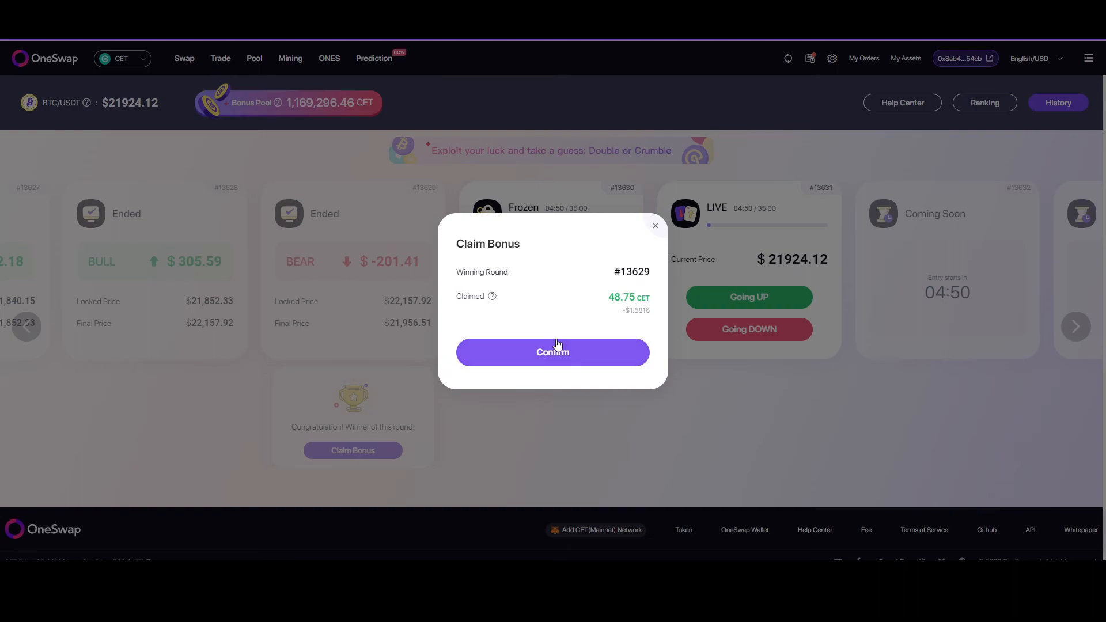
pyautogui.click(552, 352)
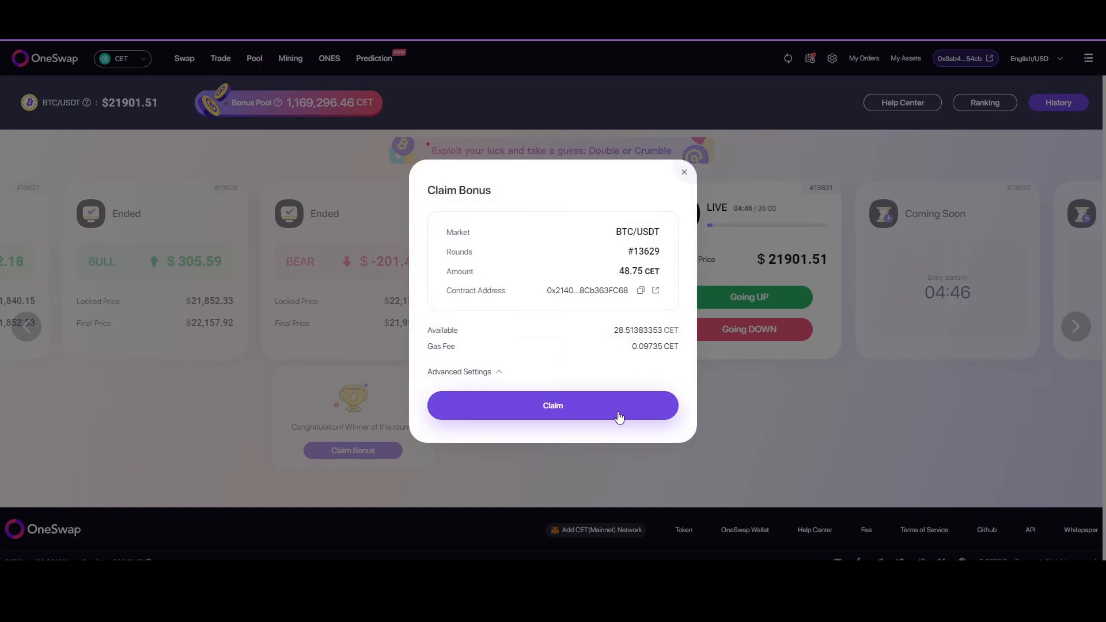
pyautogui.click(552, 404)
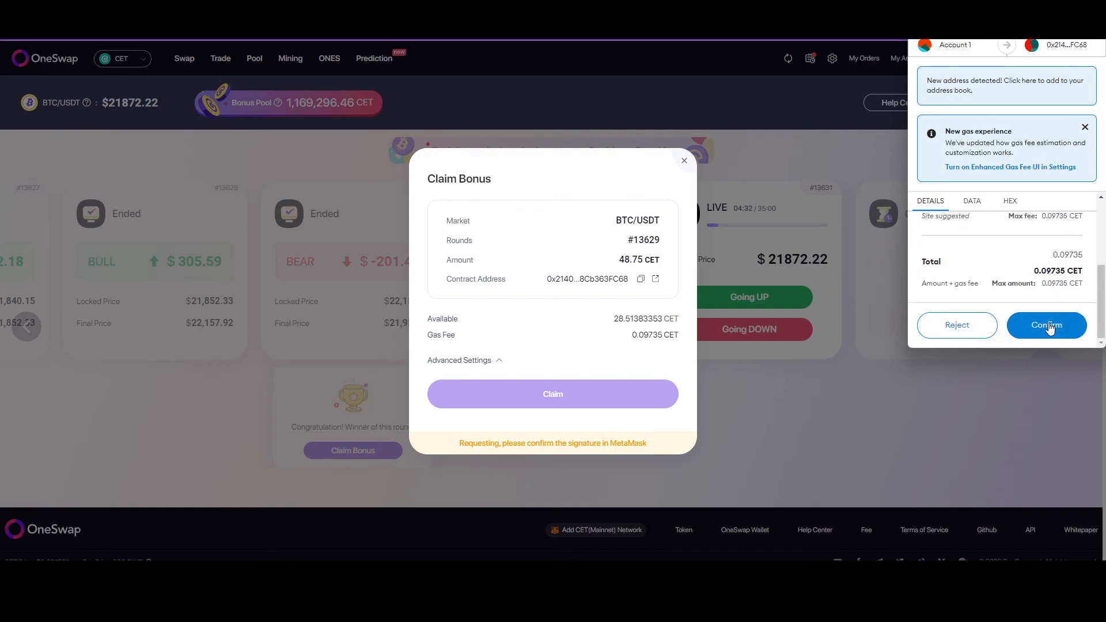
pyautogui.click(1047, 325)
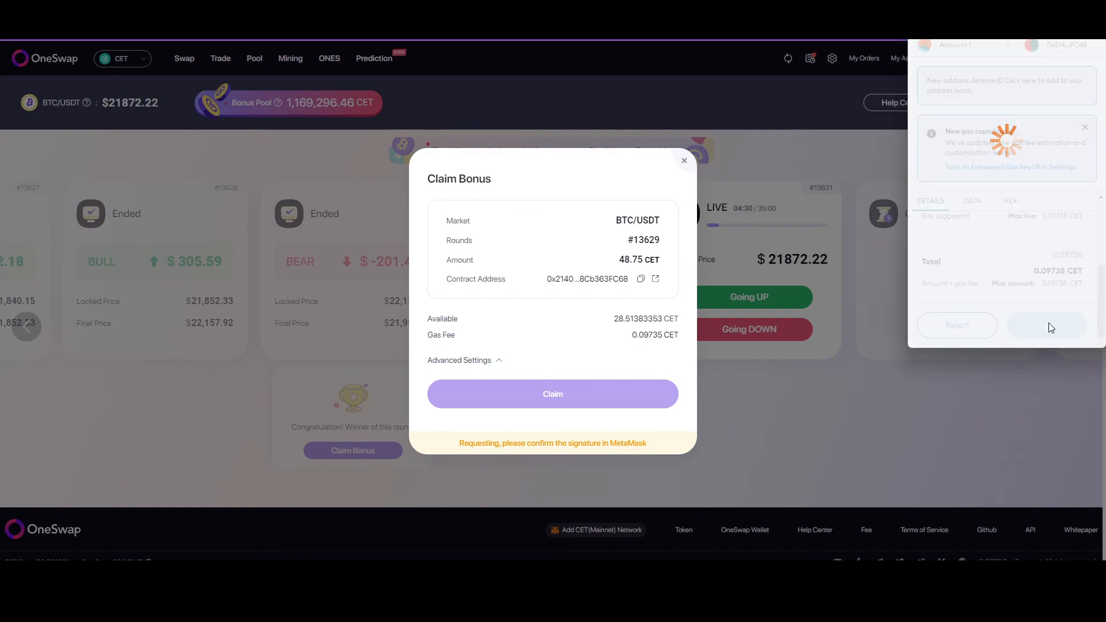
pyautogui.click(1046, 325)
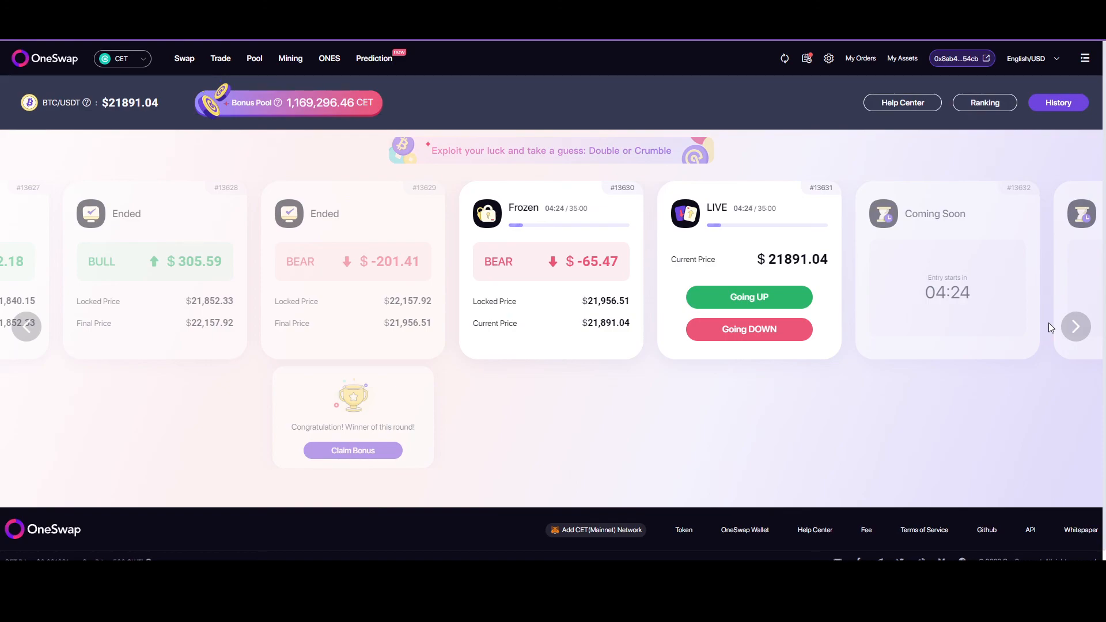
pyautogui.click(352, 450)
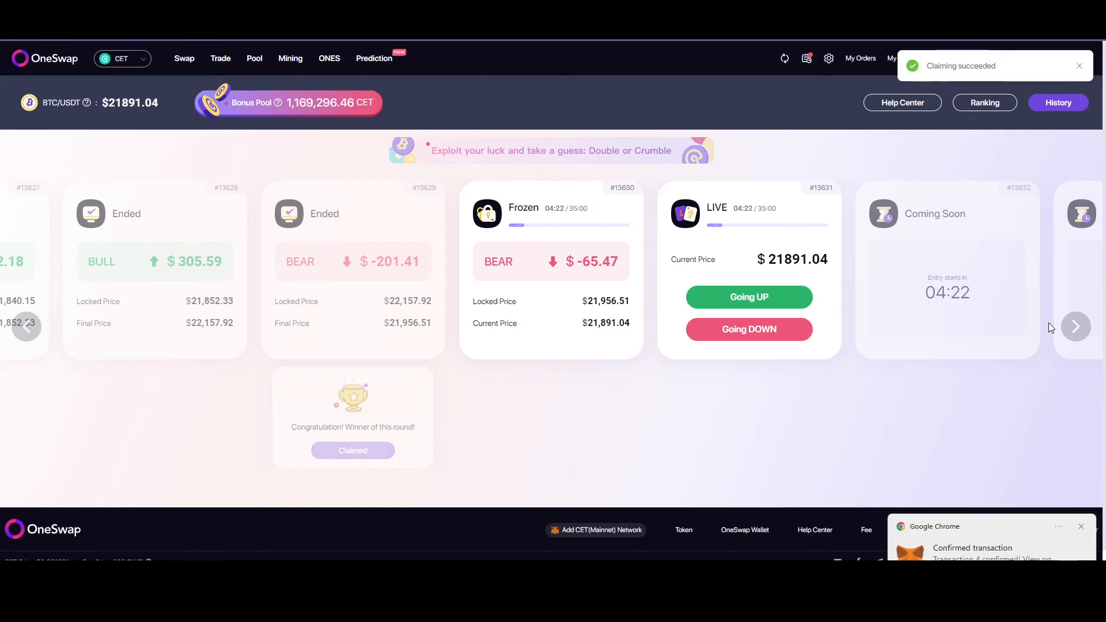